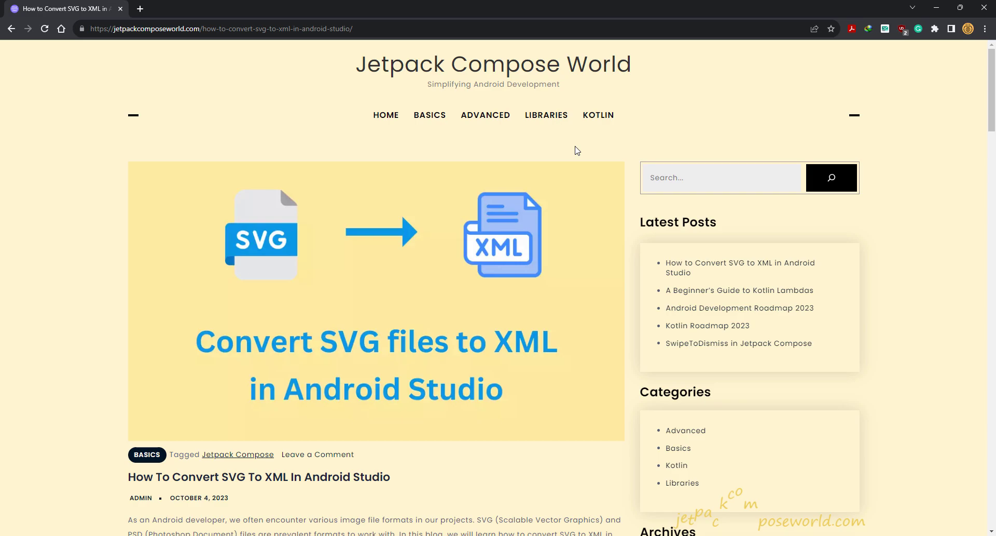
# Scroll down through the SVG-to-XML conversion article in Chrome.
pyautogui.scroll(-3)
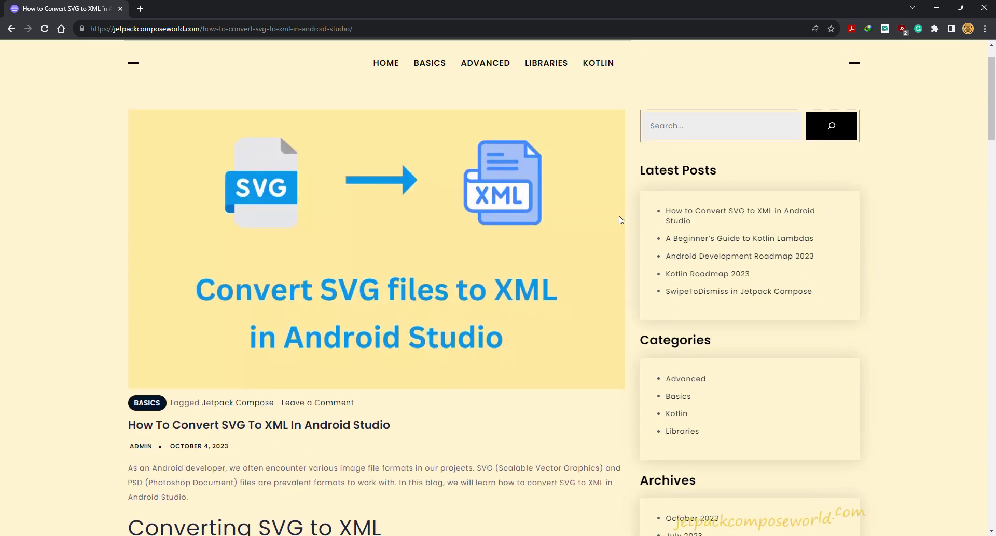
pyautogui.moveTo(446, 338)
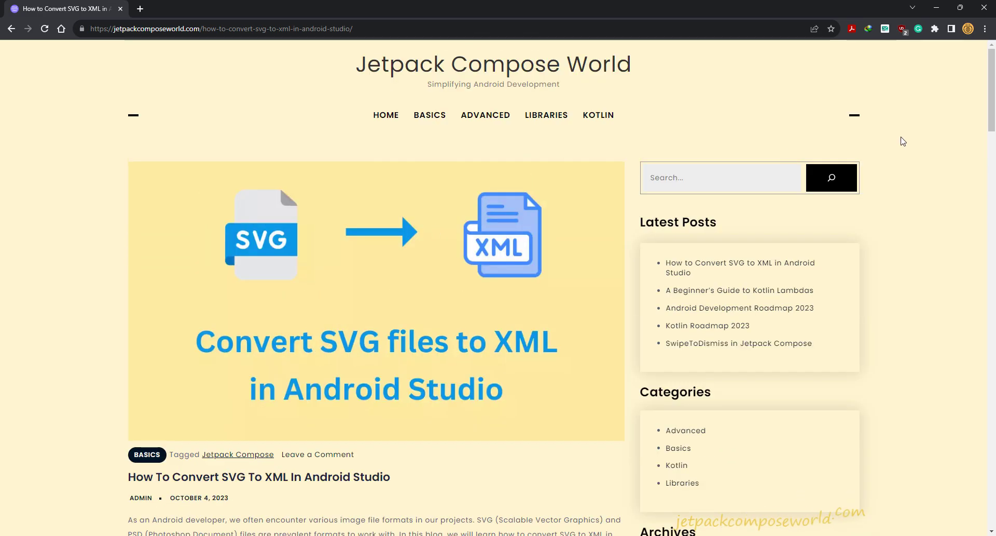
pyautogui.moveTo(878, 268)
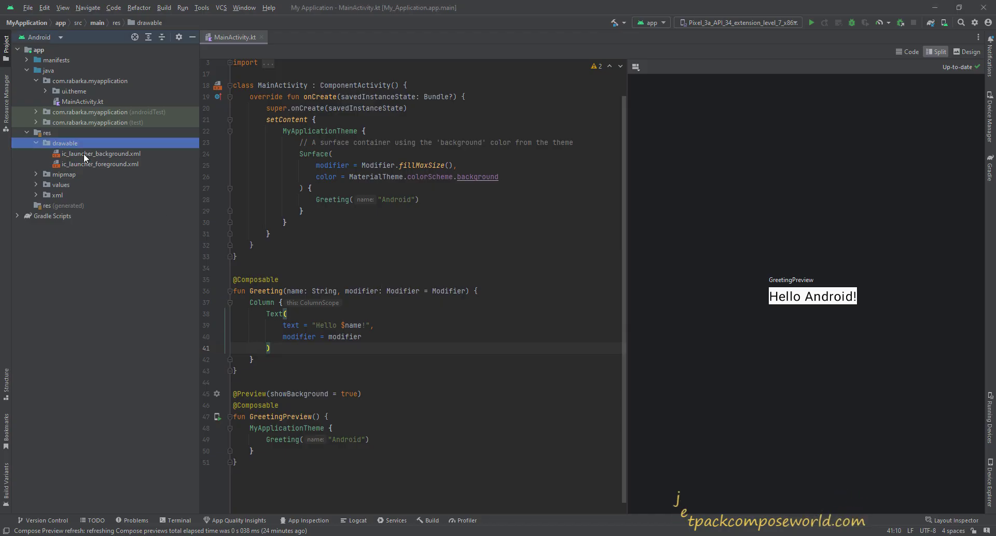
pyautogui.moveTo(211, 115)
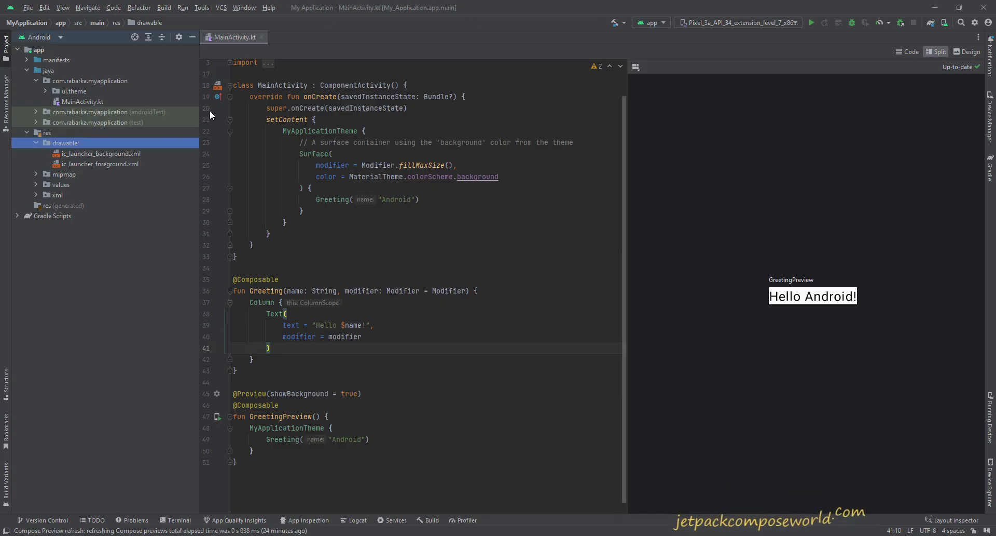
# Select the res folder in the Project panel and show its New options.
pyautogui.click(47, 132)
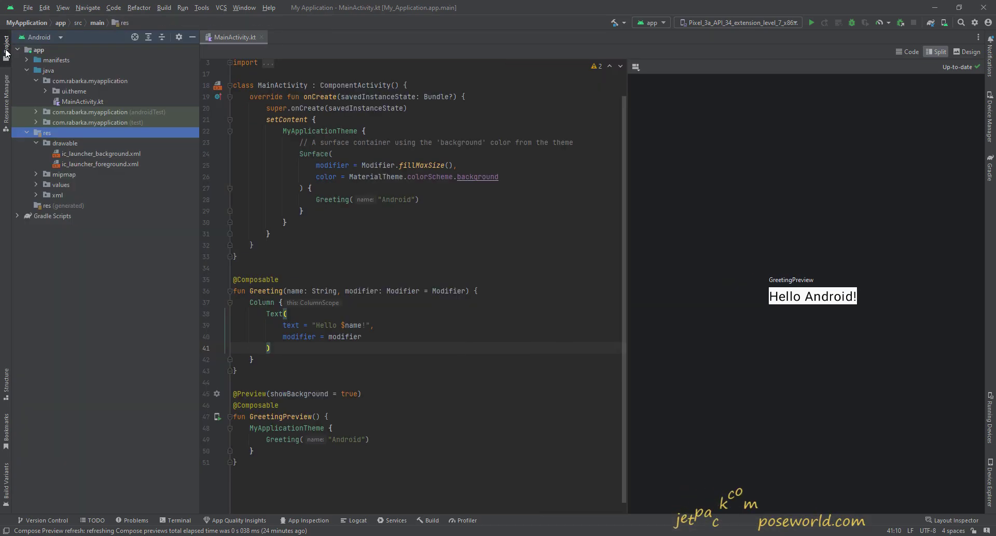
pyautogui.moveTo(6, 53)
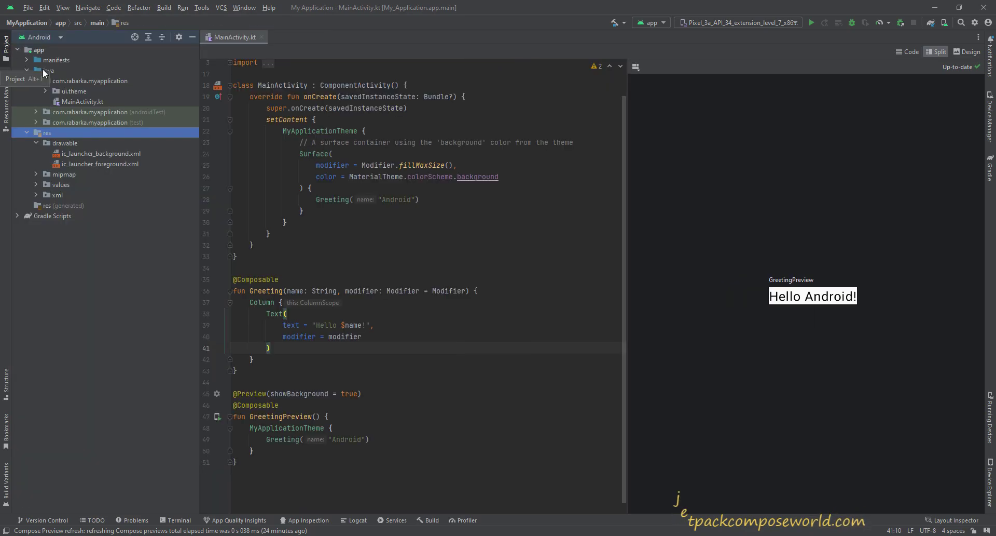
pyautogui.click(38, 37)
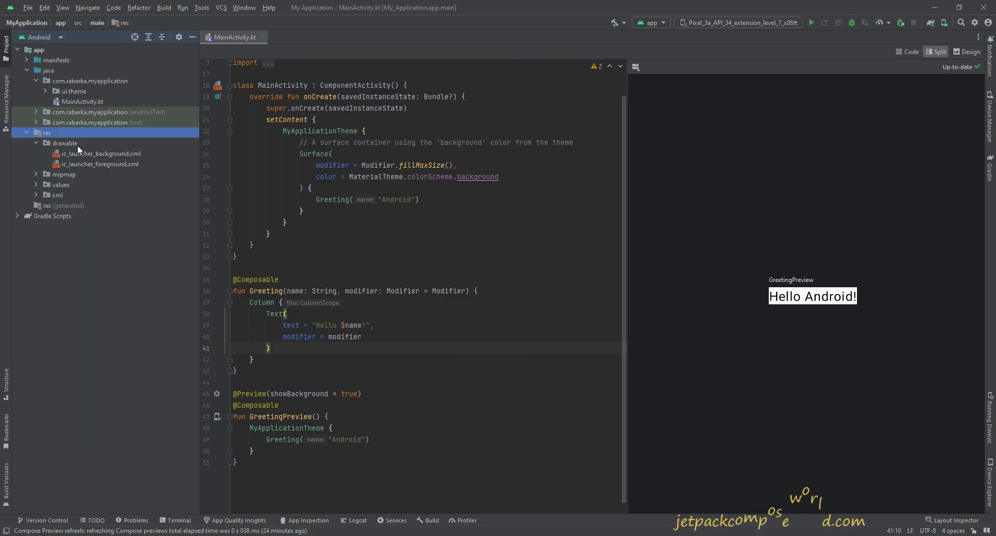
pyautogui.rightClick(47, 132)
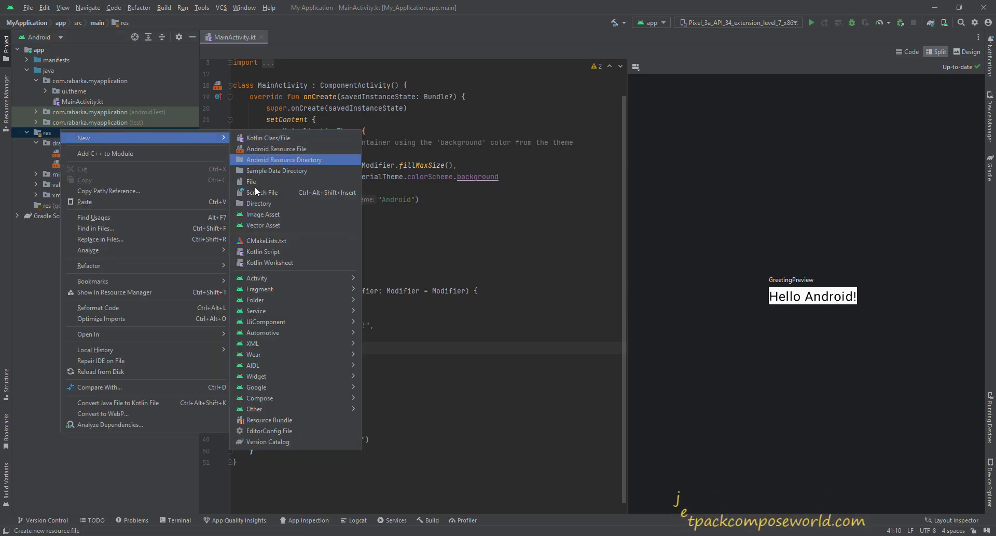
# Create a Vector Asset from the local Grapes SVG in the svg folder, saving grapes.xml in drawable.
pyautogui.click(263, 226)
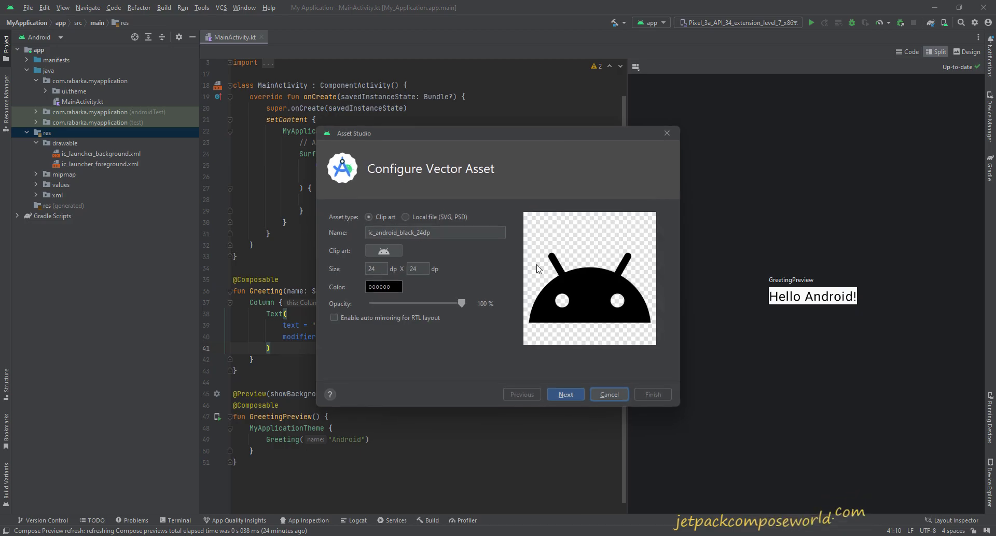
pyautogui.click(406, 217)
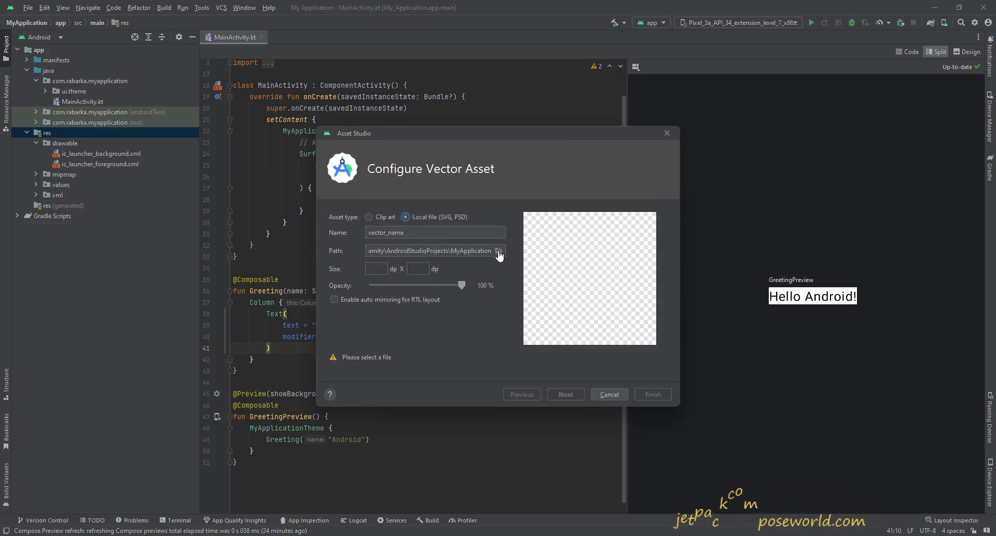
pyautogui.click(499, 250)
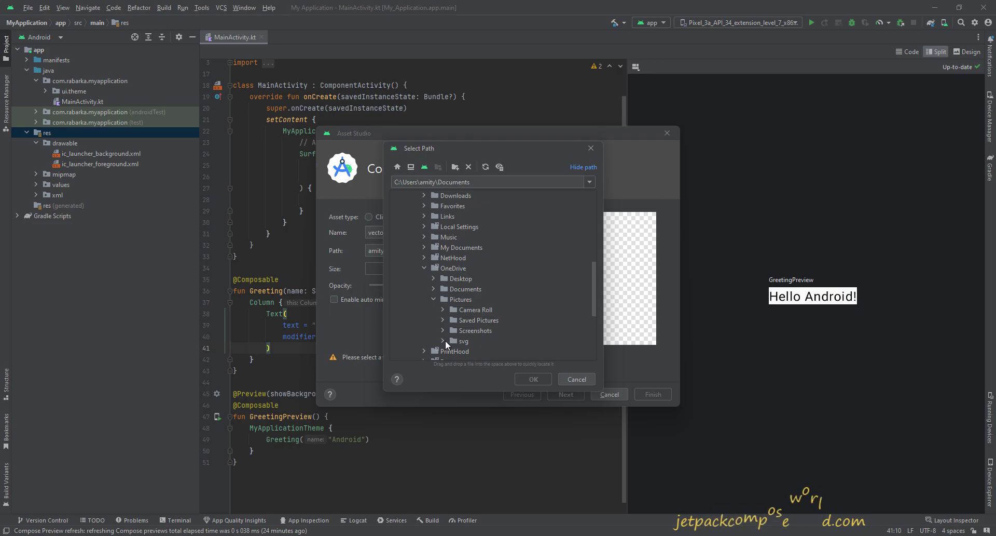
pyautogui.click(444, 340)
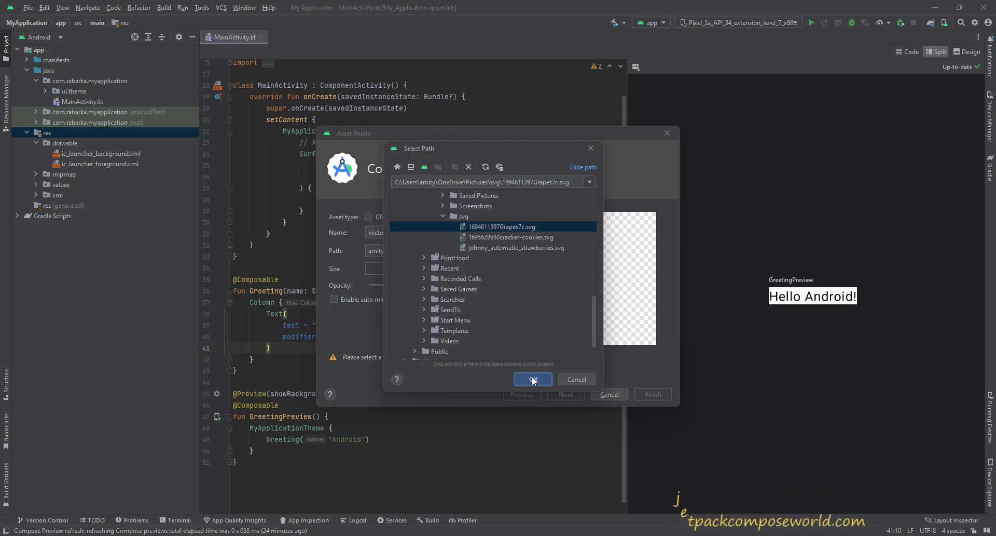
pyautogui.click(532, 379)
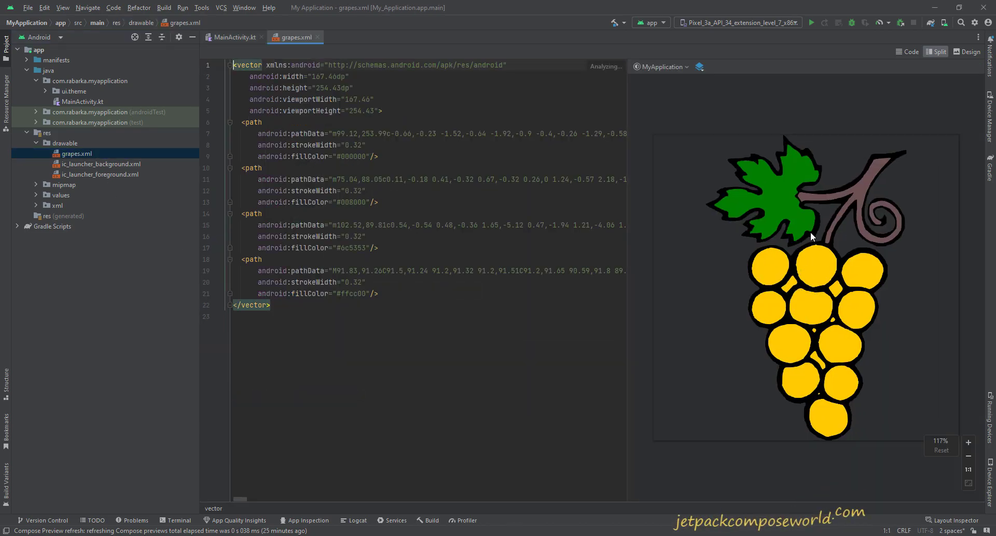
pyautogui.click(235, 37)
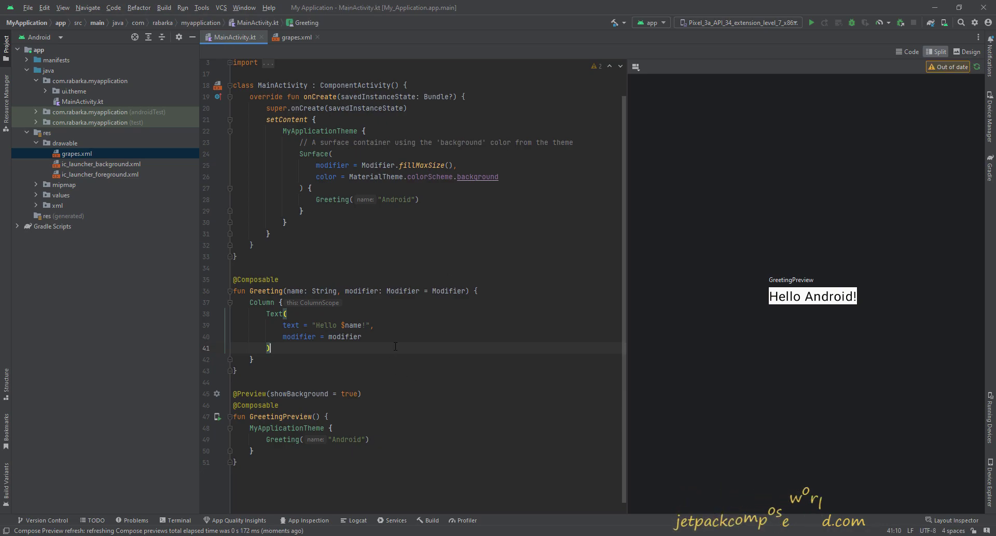
# Add an Image painting R.drawable.grapes with null contentDescription below the Text and refresh the preview.
pyautogui.write('Image(painter = painterResource(id = R.drawable.grapes), contentDescription =')
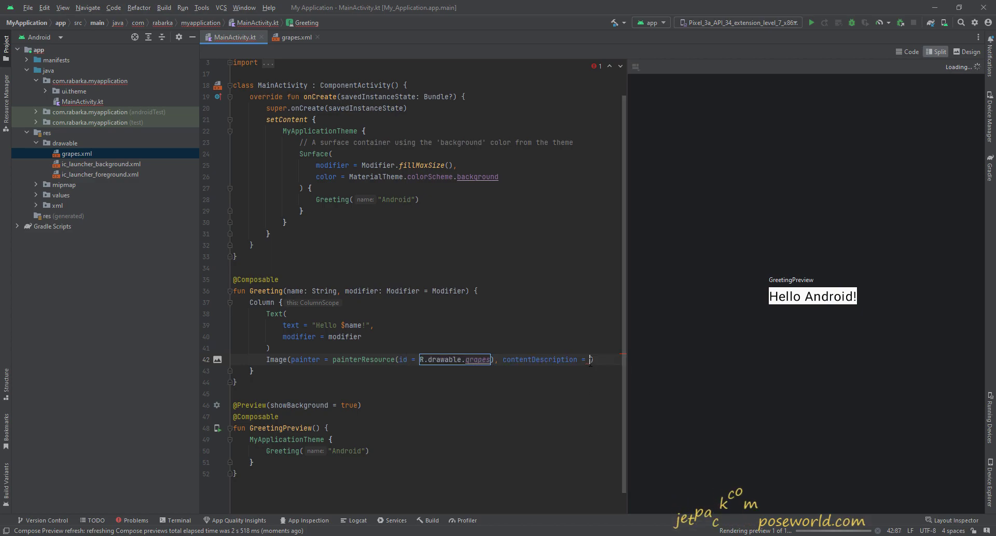
pyautogui.write('null')
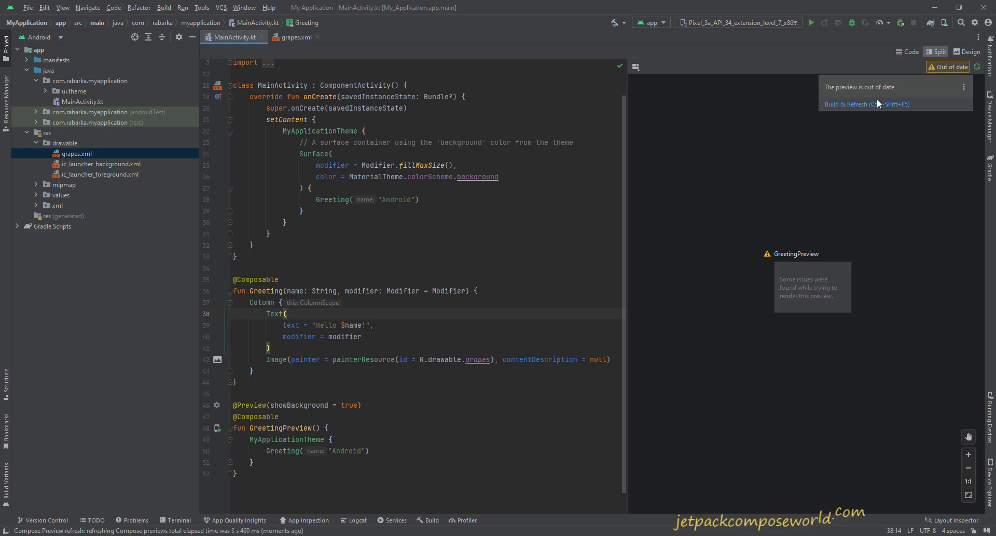
pyautogui.click(867, 104)
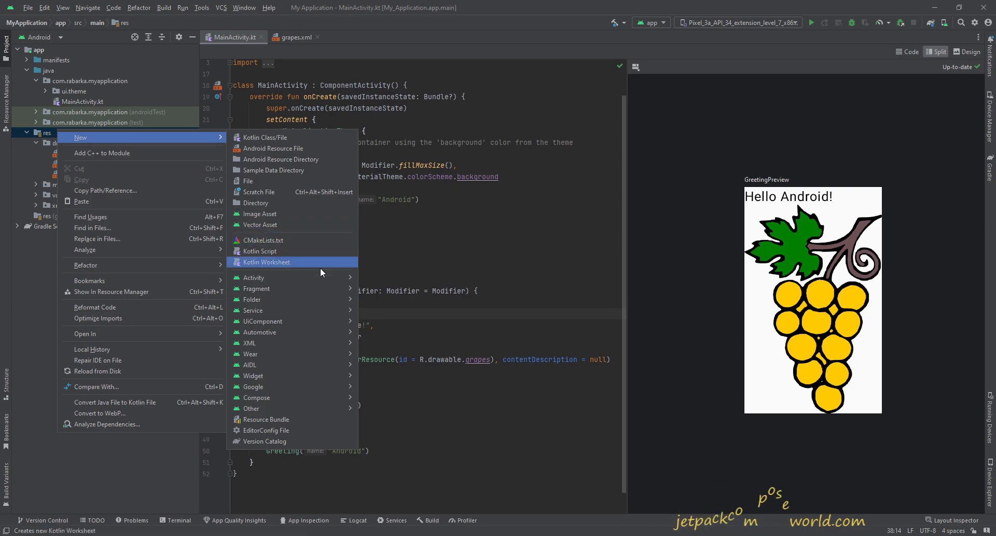
# Show the Resource Manager's drawables and its menu for adding a new resource.
pyautogui.click(261, 225)
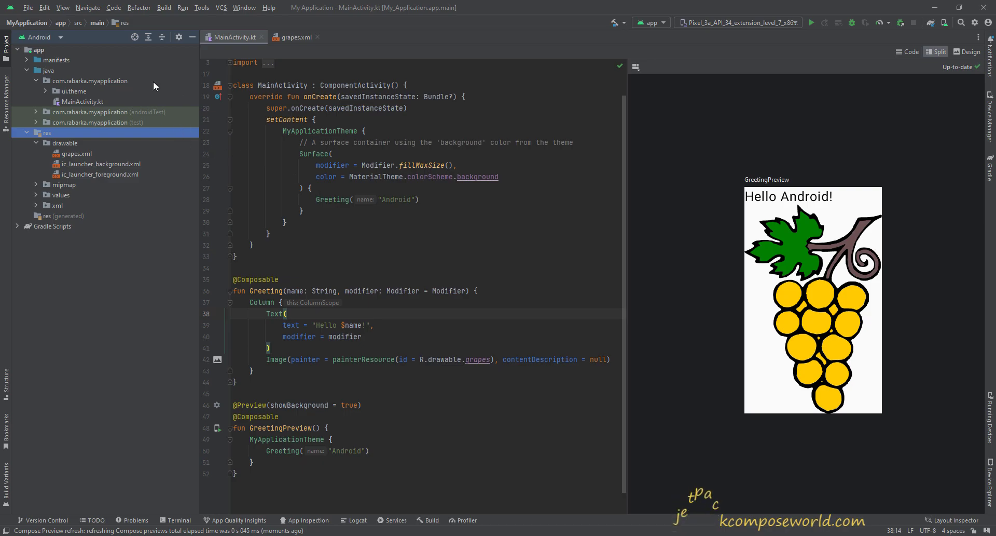
pyautogui.moveTo(6, 86)
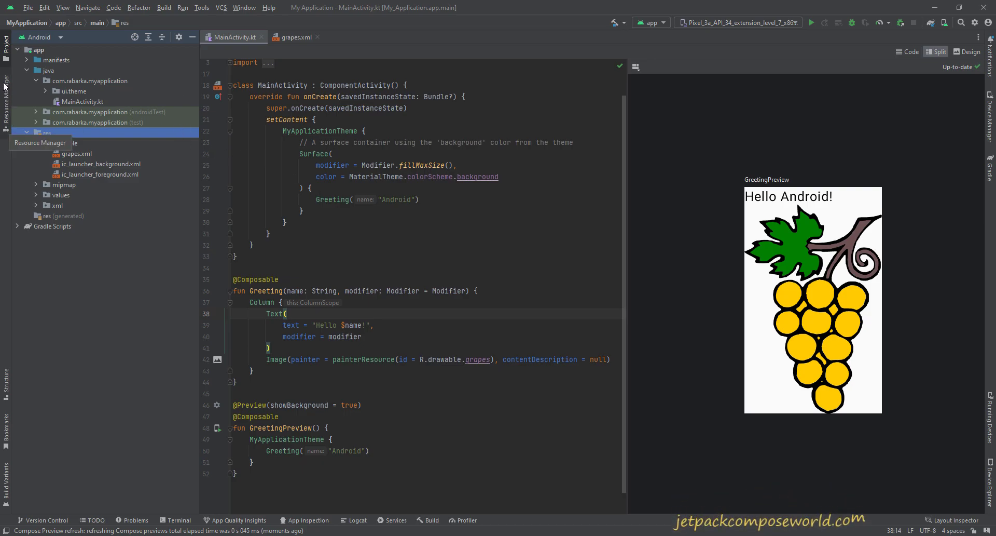
pyautogui.click(7, 89)
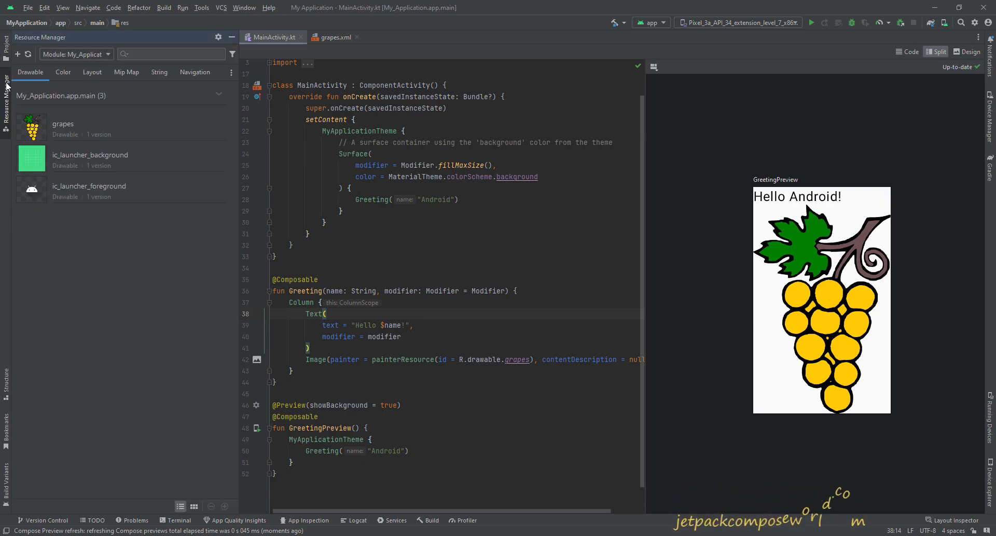
pyautogui.click(201, 7)
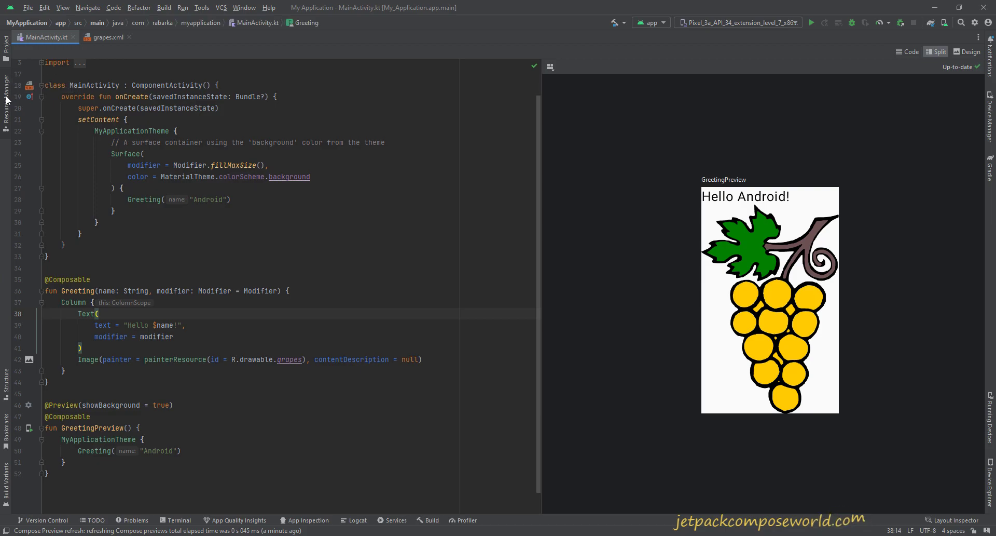
pyautogui.click(19, 54)
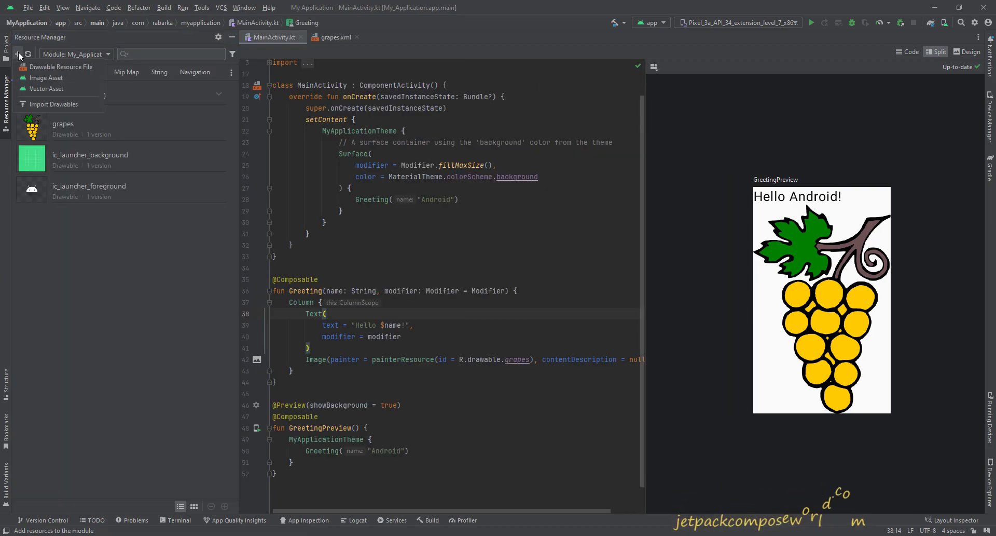
pyautogui.moveTo(54, 103)
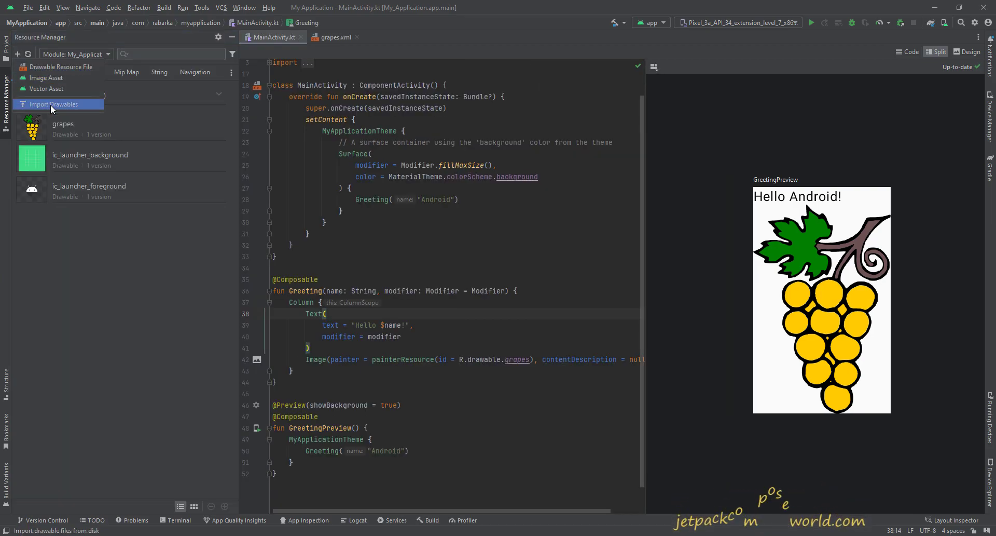
# Start Import Drawables and pick the strawberries and cookies SVGs from the svg folder.
pyautogui.click(55, 104)
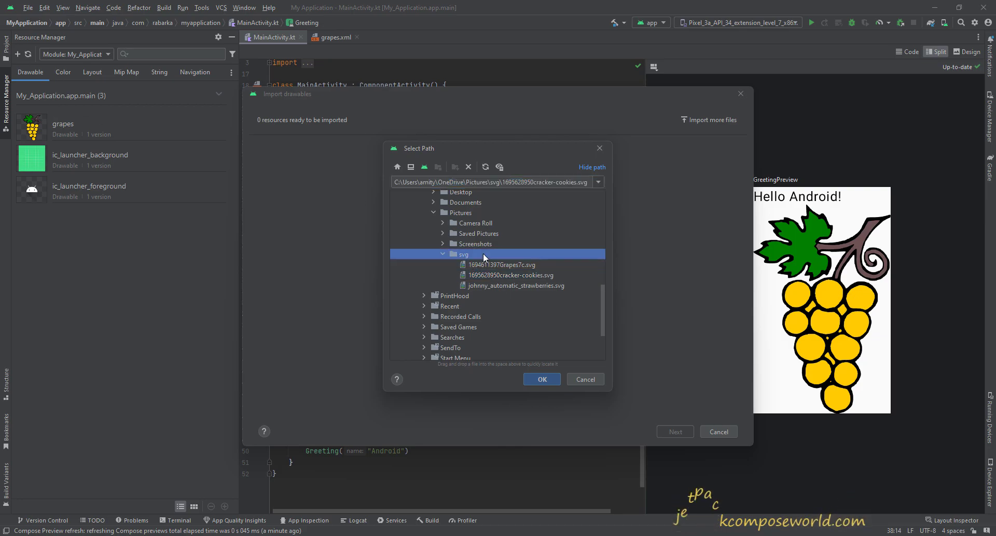
pyautogui.click(443, 253)
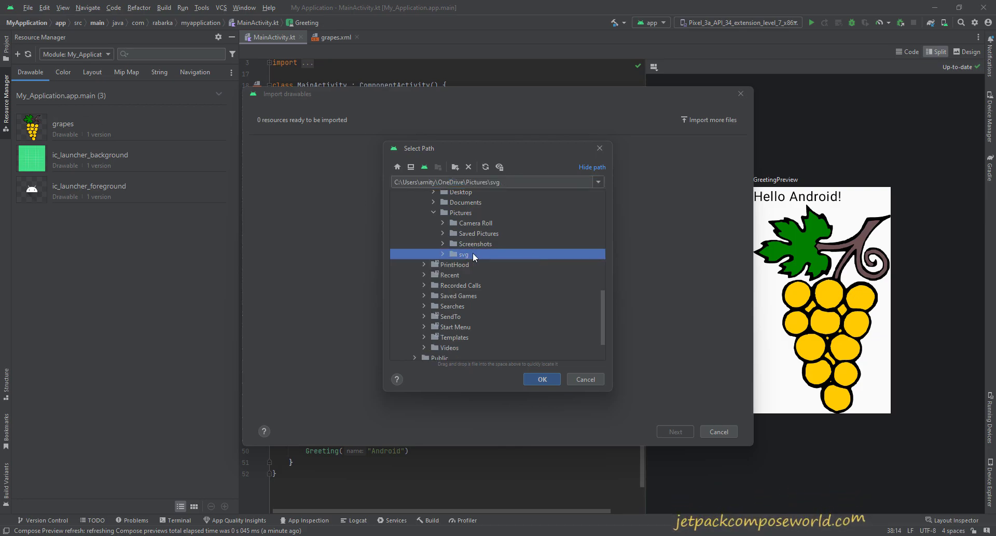
pyautogui.click(443, 253)
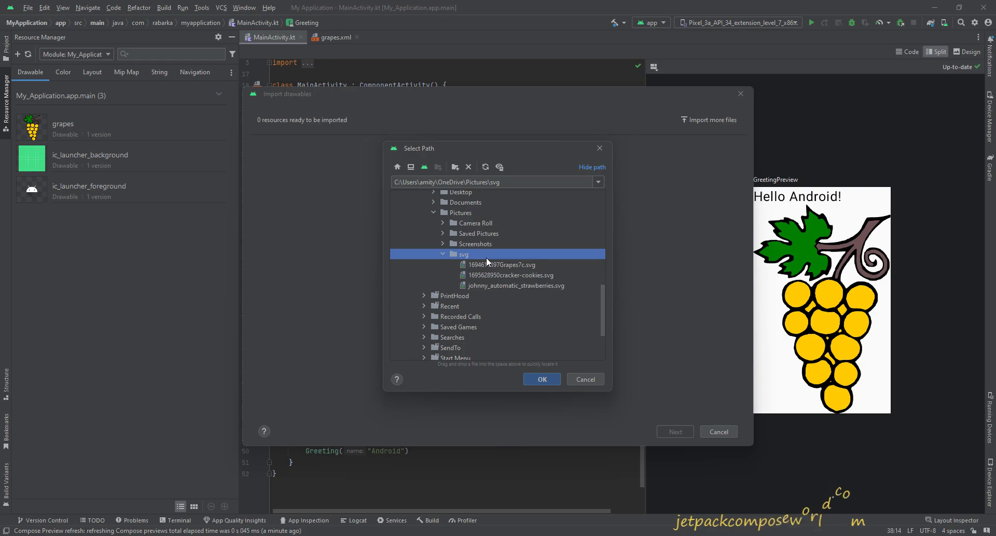
pyautogui.click(541, 379)
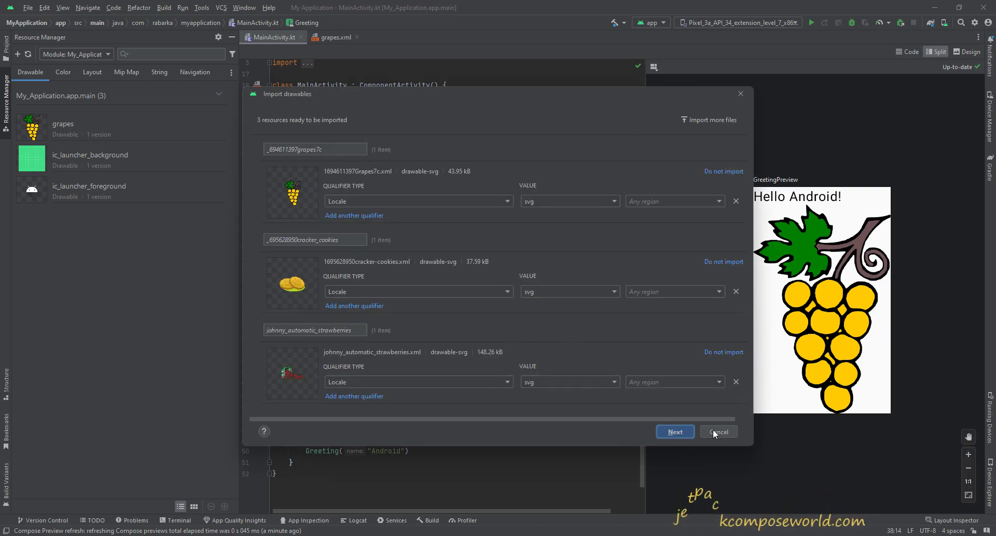
pyautogui.moveTo(675, 432)
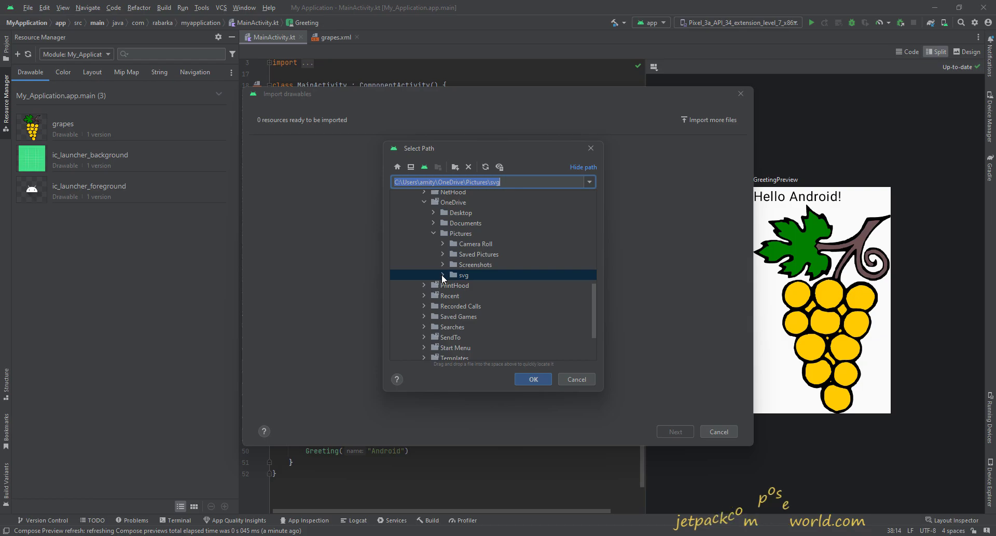
pyautogui.click(443, 274)
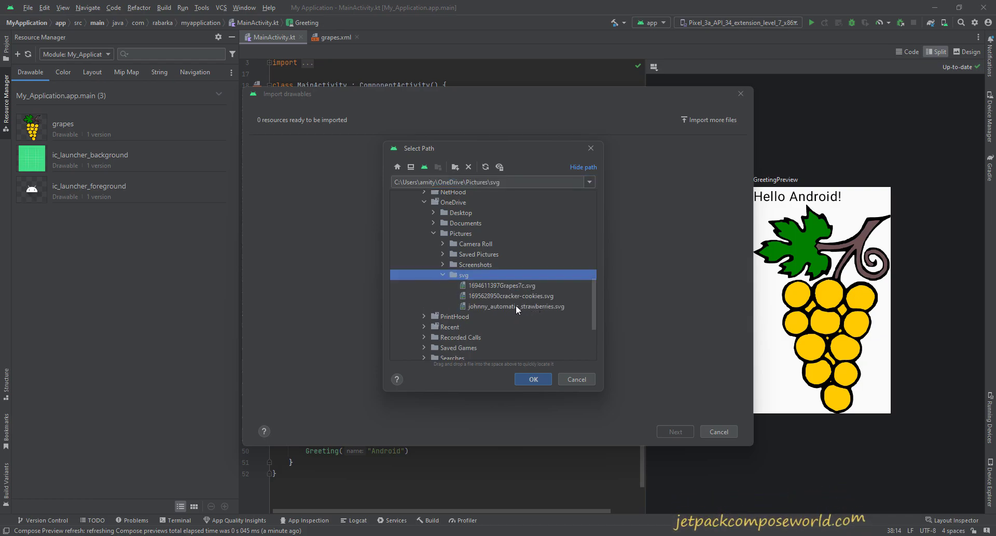
pyautogui.click(533, 378)
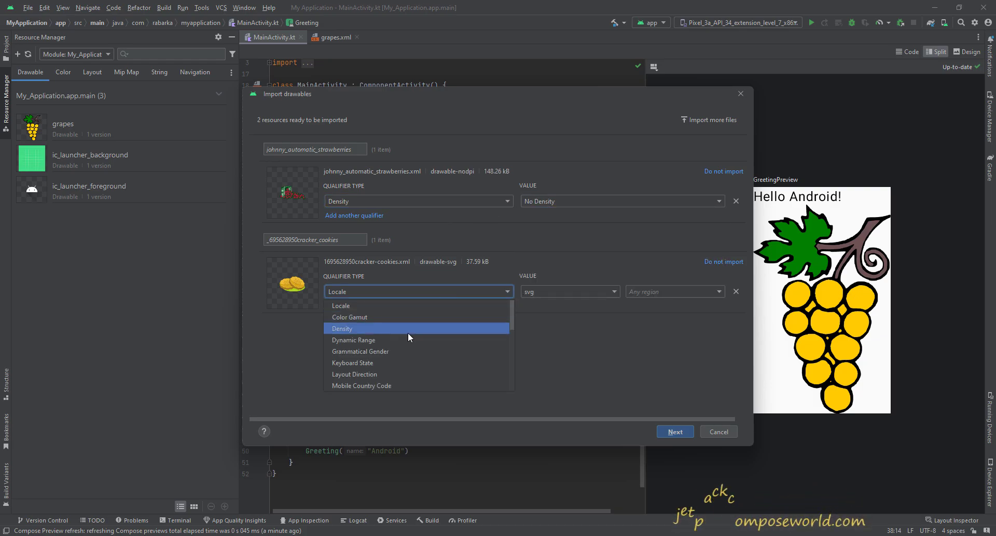
# Set the cookies qualifier to Density / No Density and import both drawables into res/drawable.
pyautogui.click(342, 328)
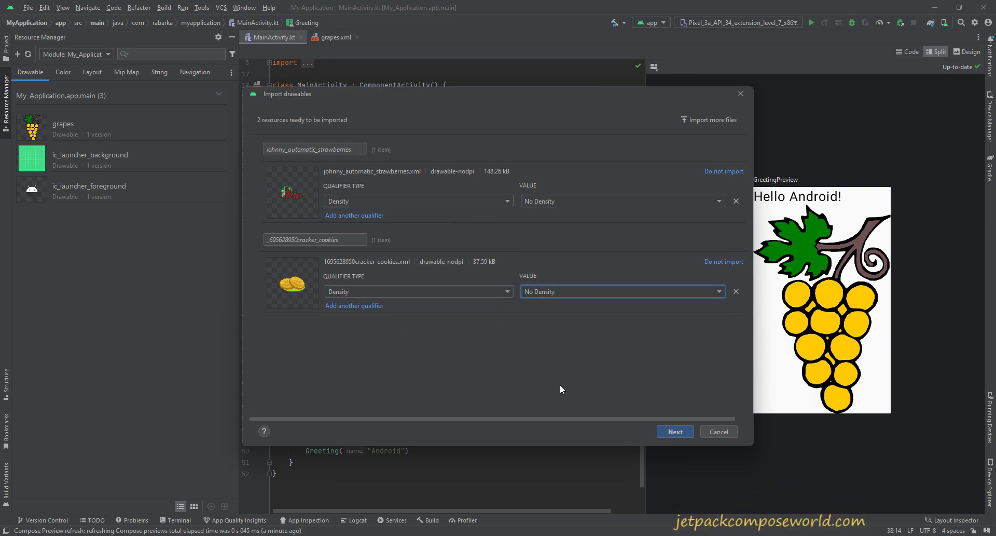
pyautogui.click(674, 432)
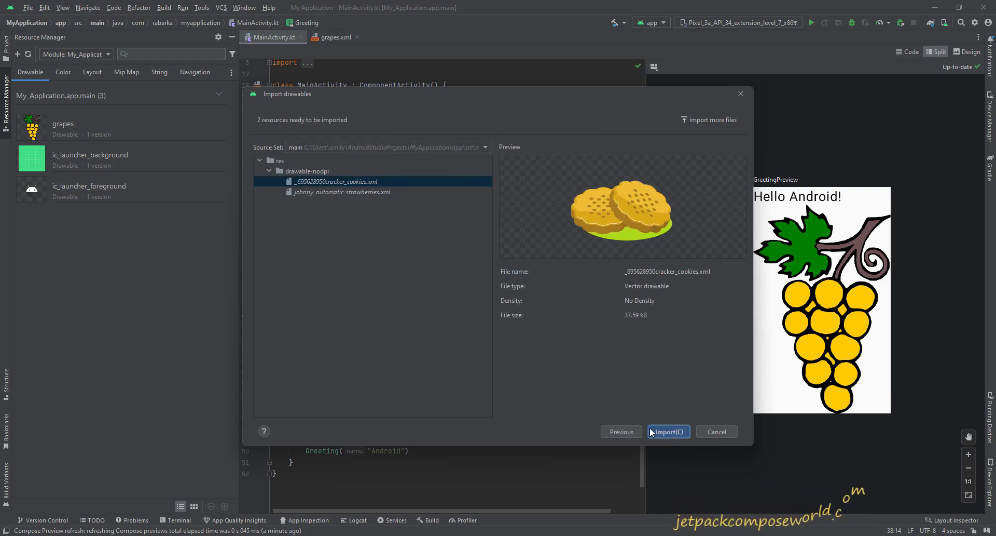
pyautogui.click(668, 431)
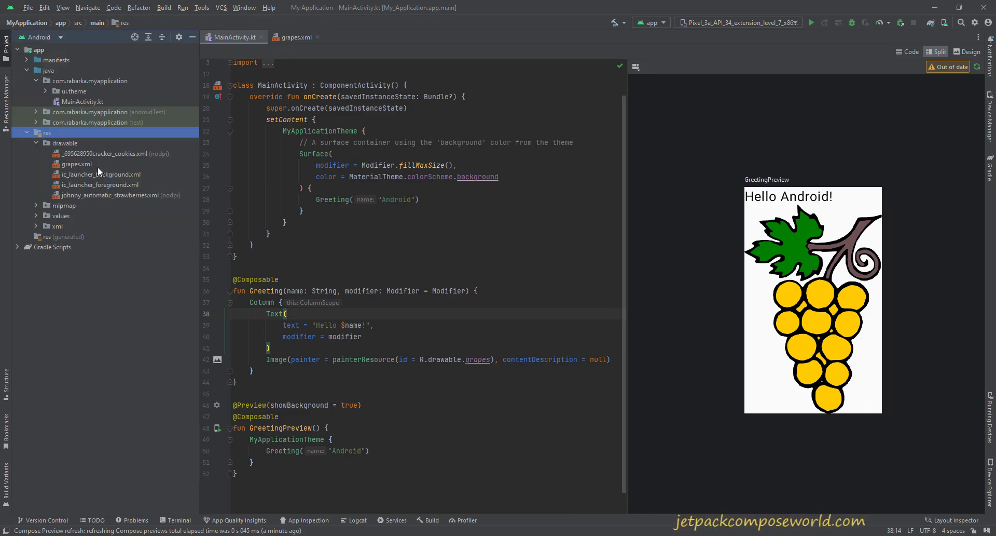
pyautogui.moveTo(141, 163)
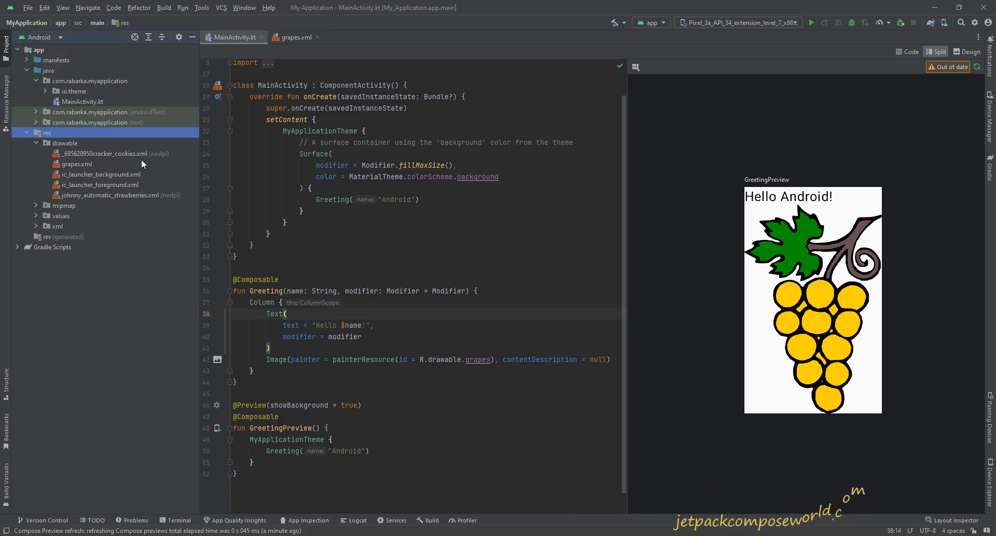
# Rename the imported cracker cookies drawable to cookies via Refactor > Rename.
pyautogui.click(111, 154)
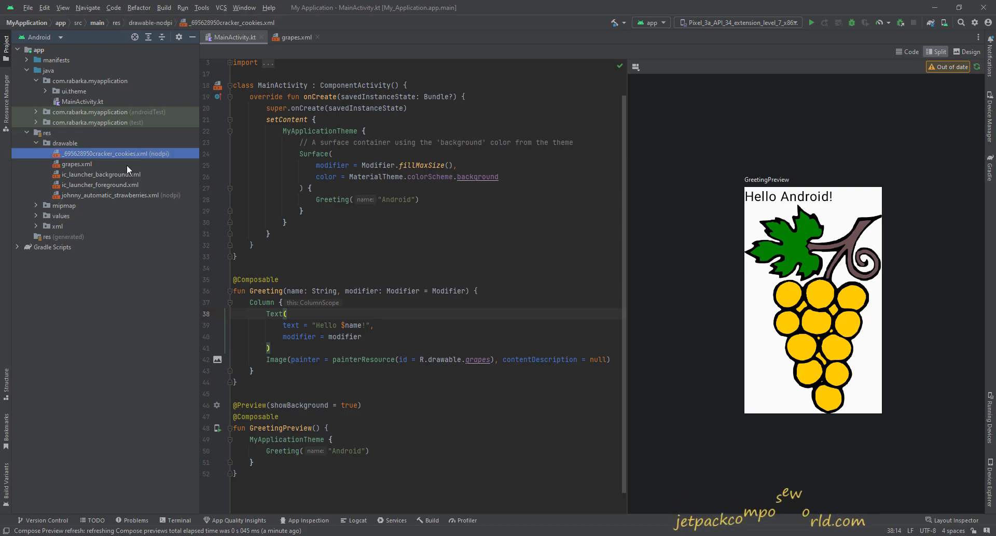
pyautogui.rightClick(105, 154)
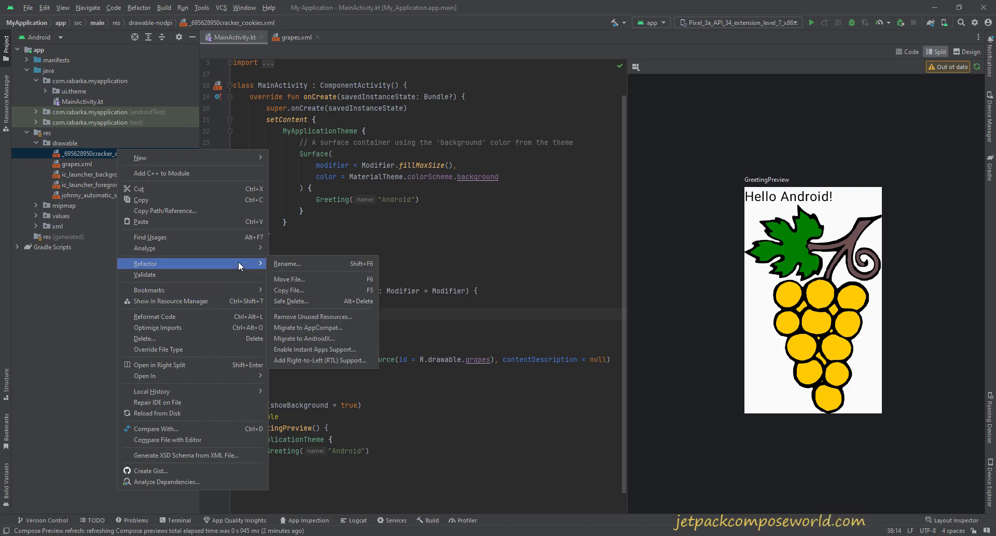
pyautogui.click(286, 263)
pyautogui.write('coo')
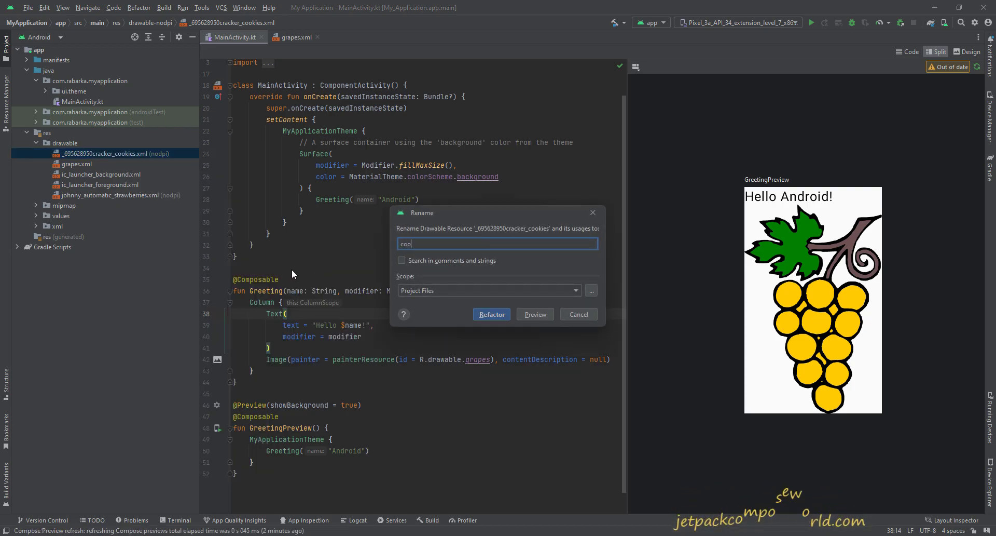
pyautogui.click(491, 313)
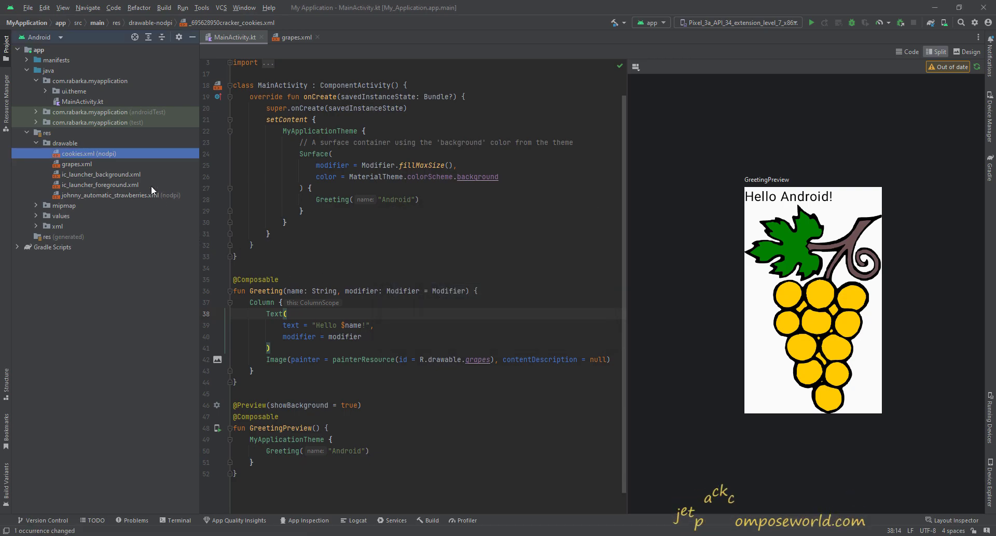
# Rename the second imported drawable to strawberries.
pyautogui.click(111, 195)
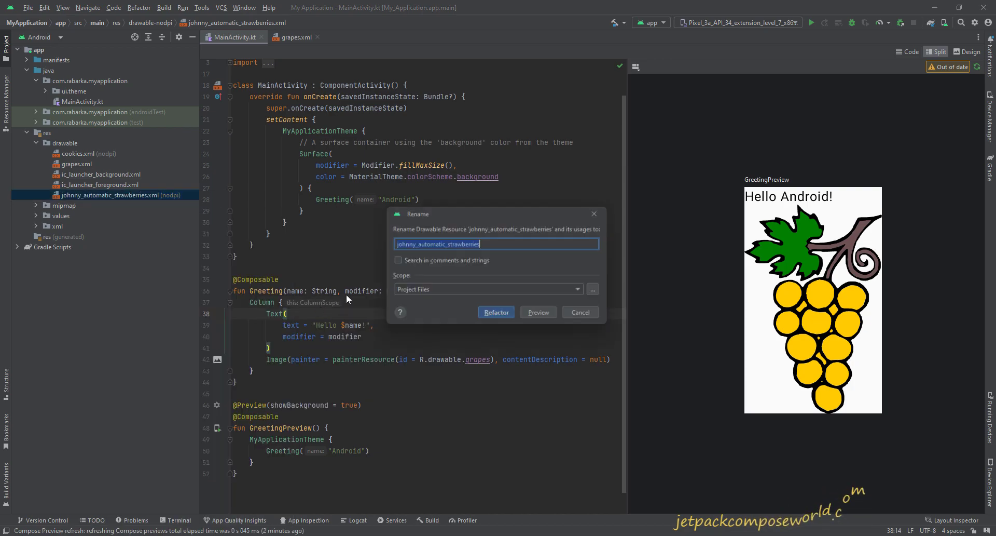
pyautogui.write('strawberries')
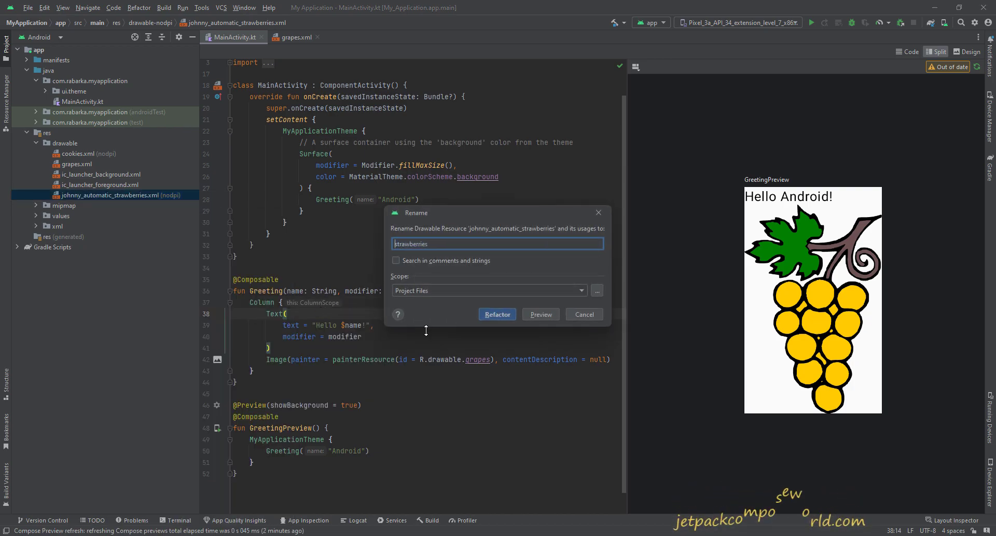
pyautogui.click(497, 314)
pyautogui.write('cooki')
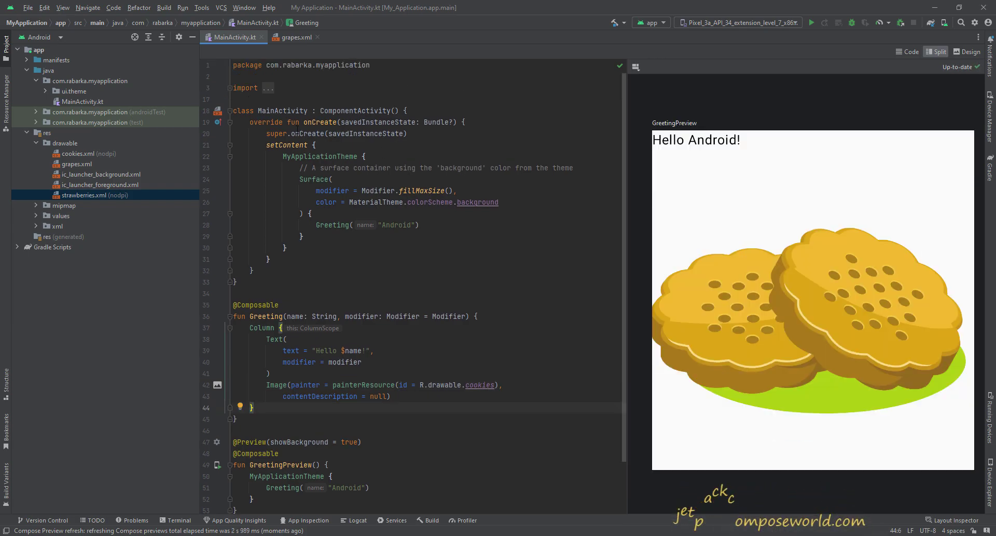
# Select the cookies.xml drawable file in the Project tree.
pyautogui.click(80, 153)
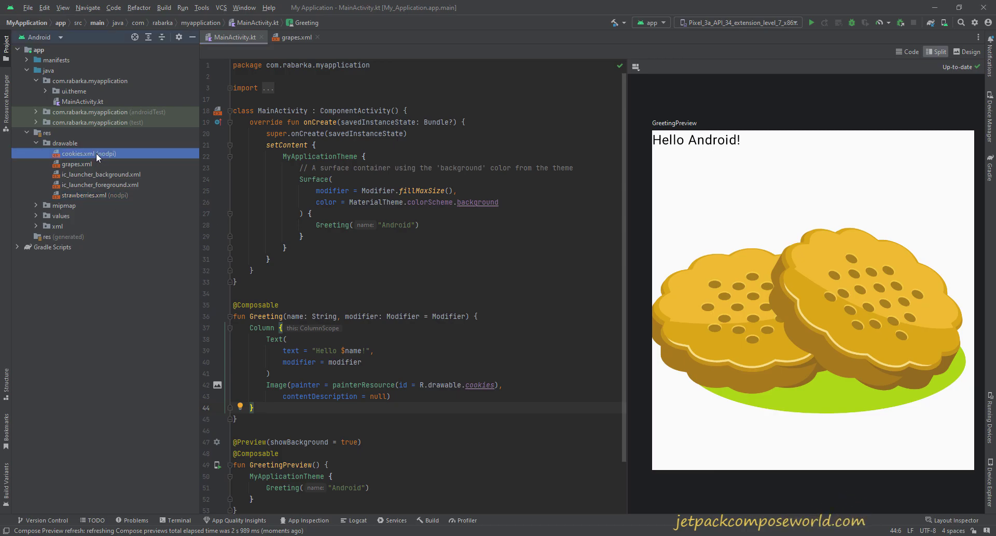
# Open cookies.xml to view its vector XML beside the rendered image, dismissing the size warning.
pyautogui.doubleClick(80, 154)
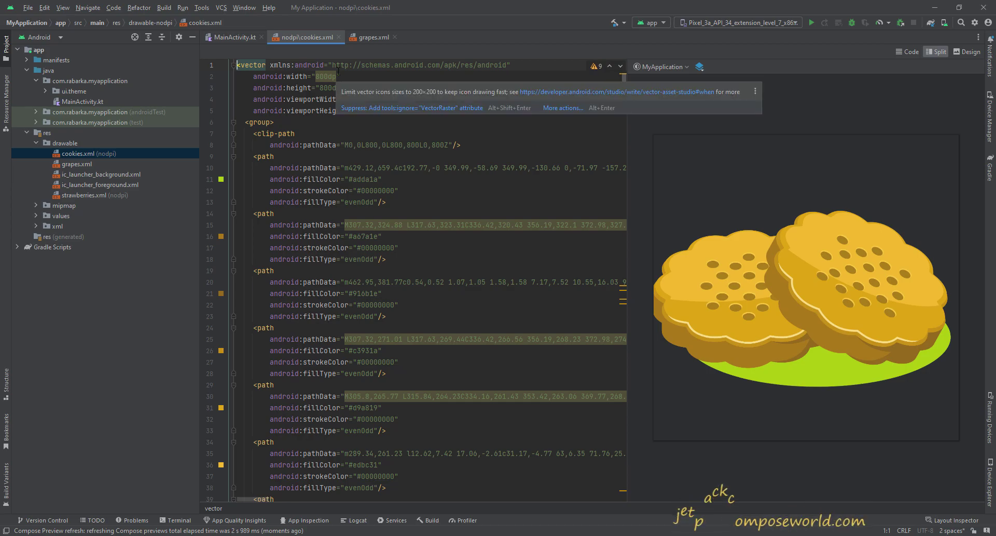
pyautogui.click(511, 254)
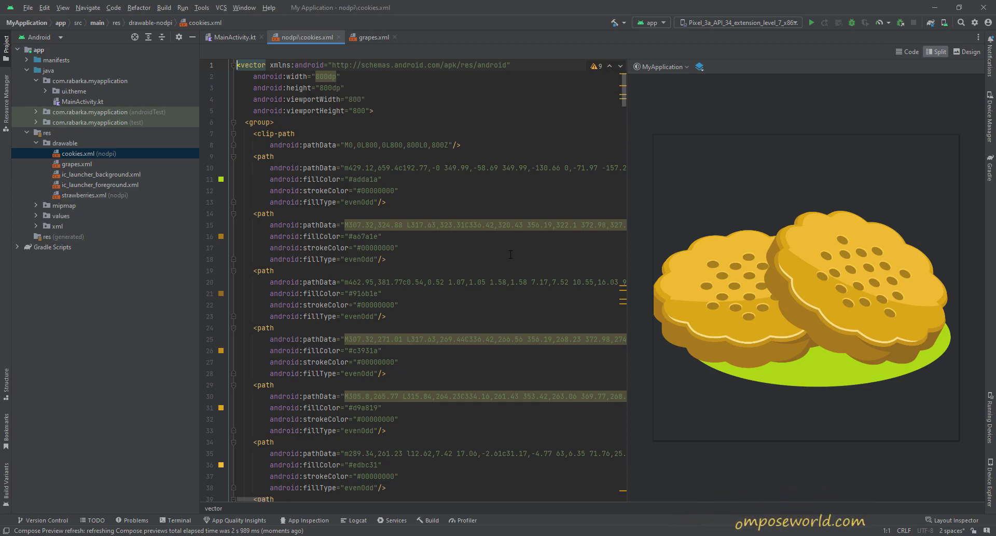